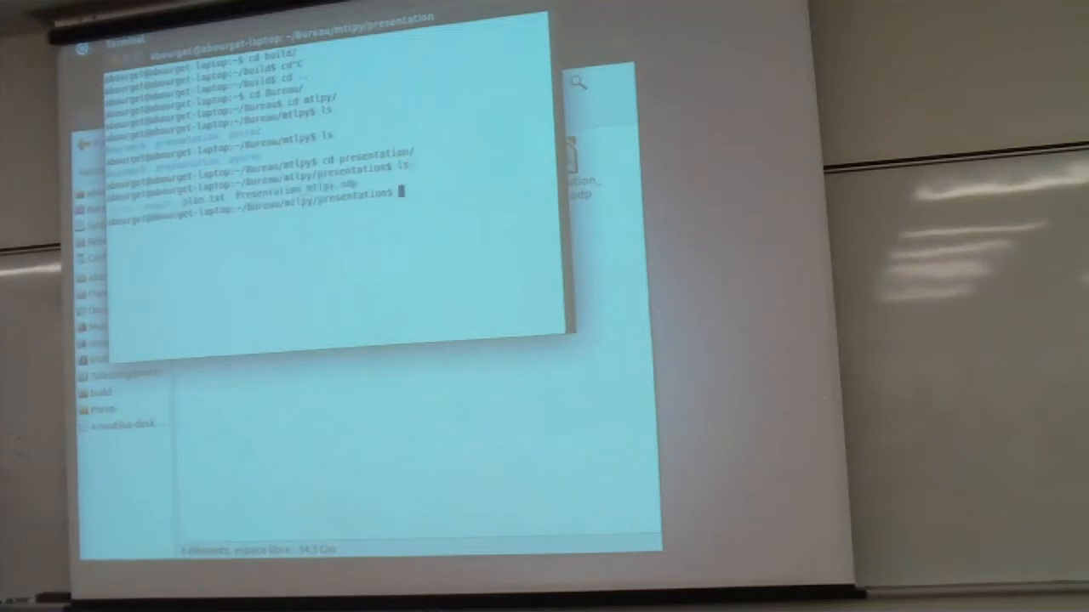
- Move up from the presentation folder and into the pysrec project folder
text(cd ..)
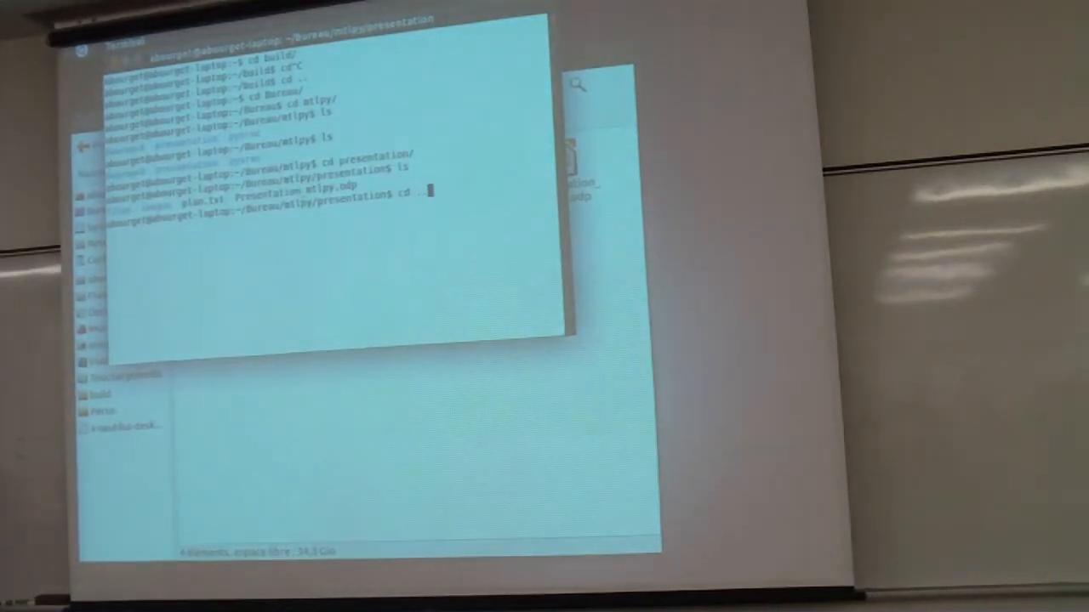
text(cd pystrec/)
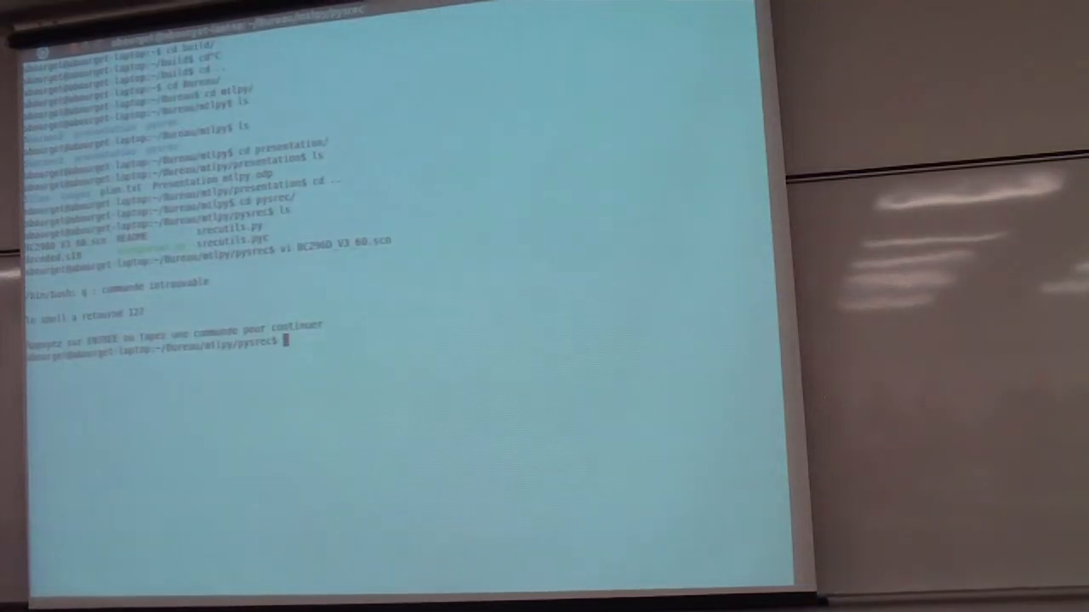
text(vi srec)
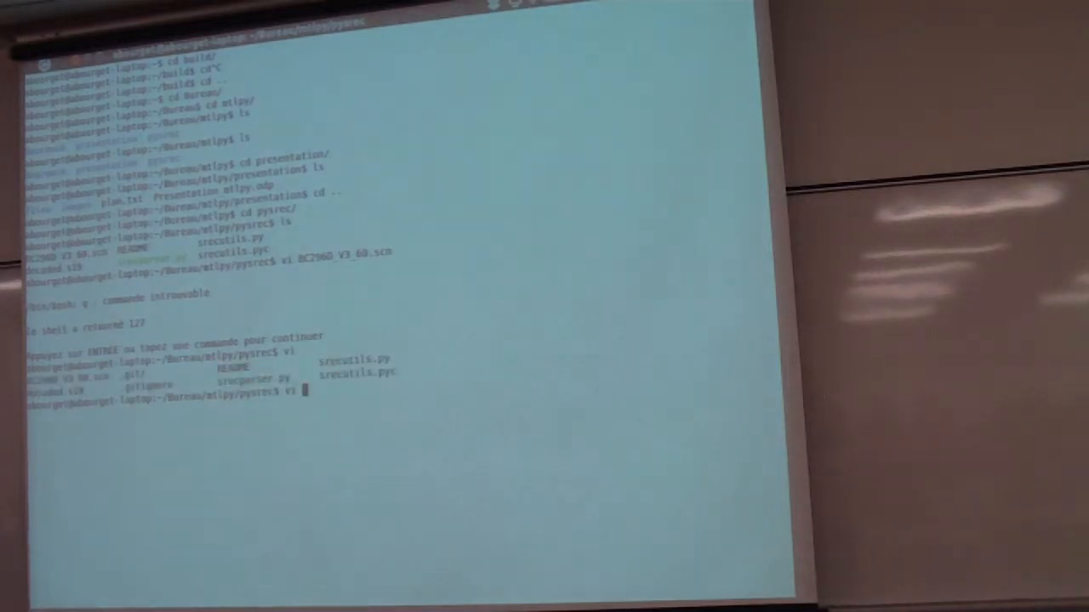
text(srecutil)
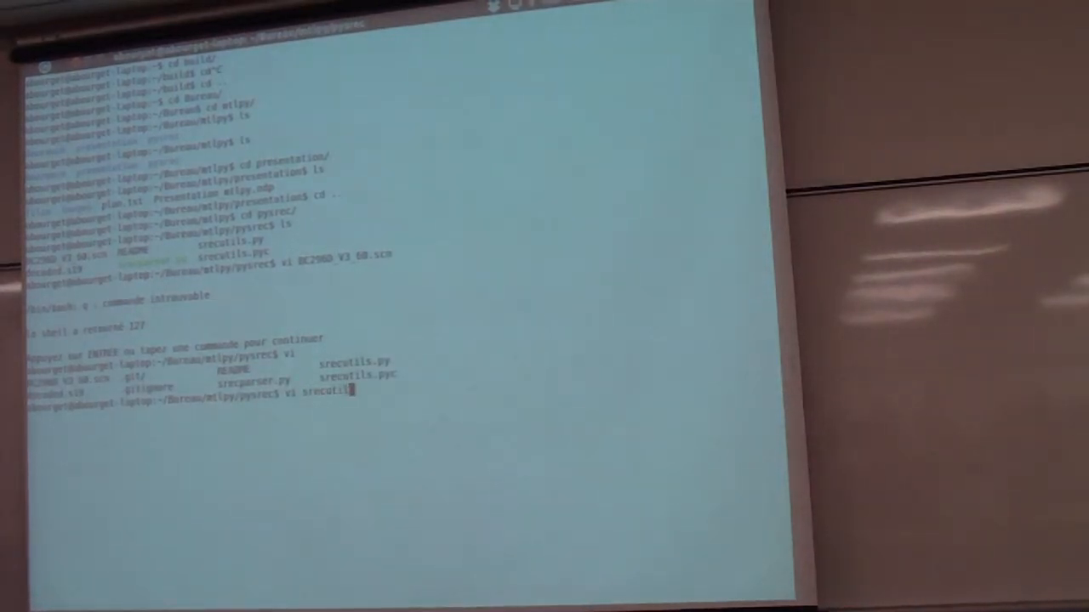
key(Return)
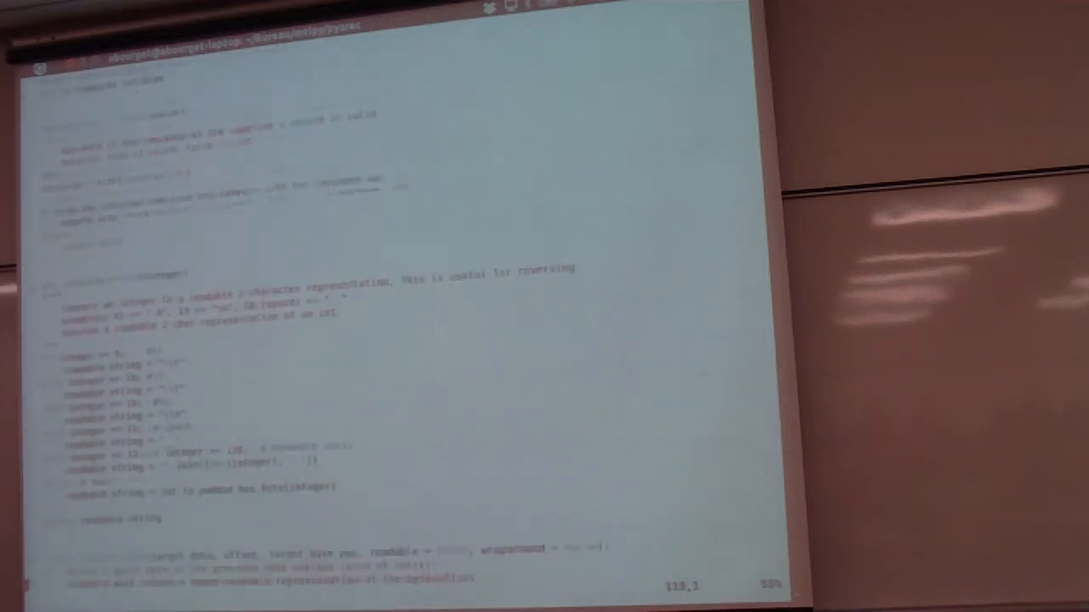
scroll(down, 3)
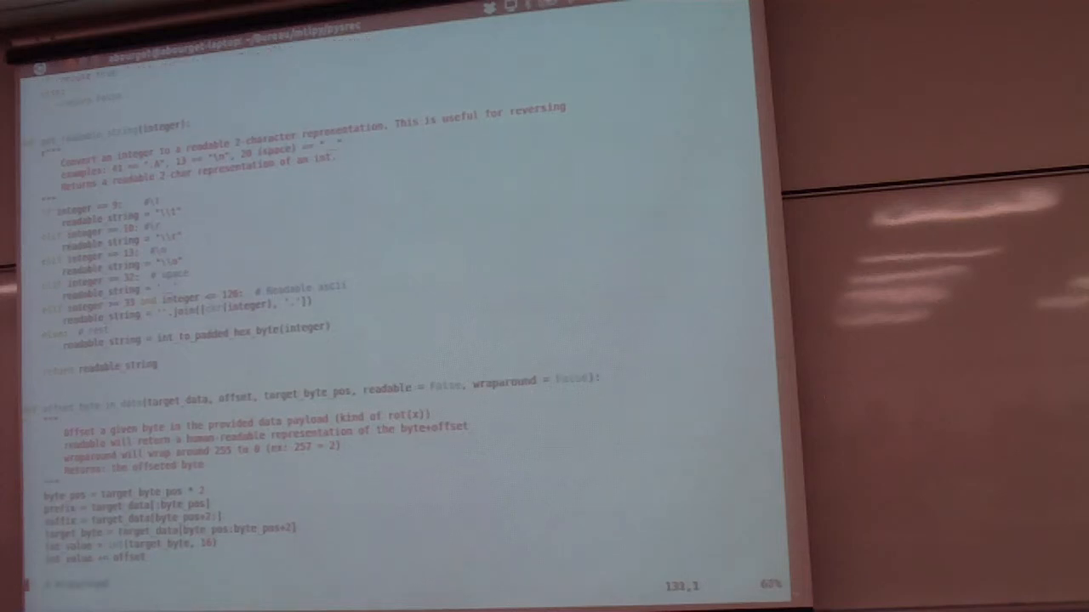
scroll(down, 3)
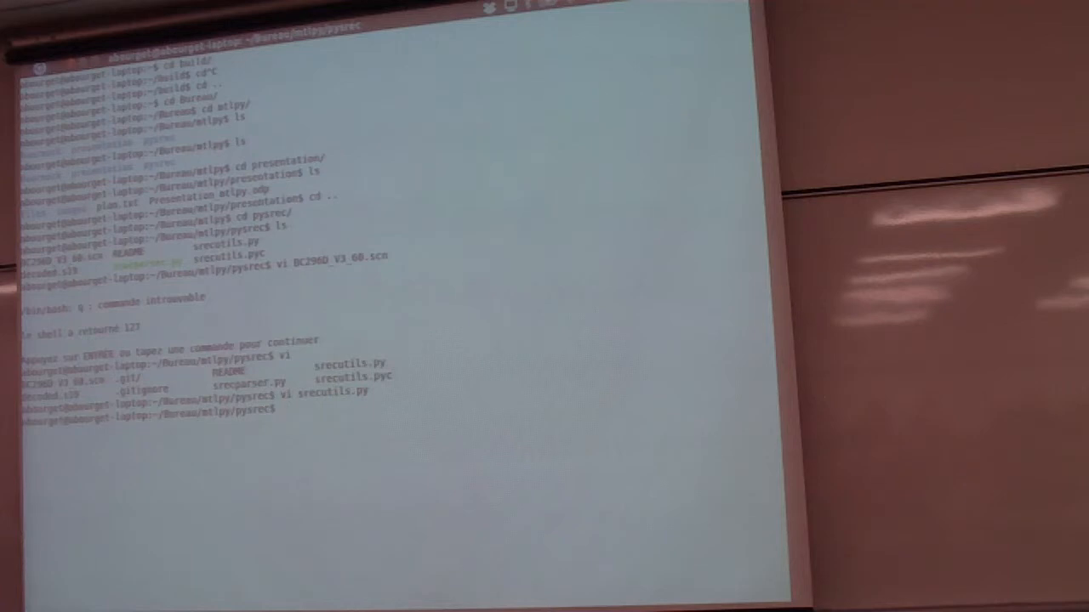
- Enter a vi command, then start ./srecparser.py from the pysrec prompt
text(vi)
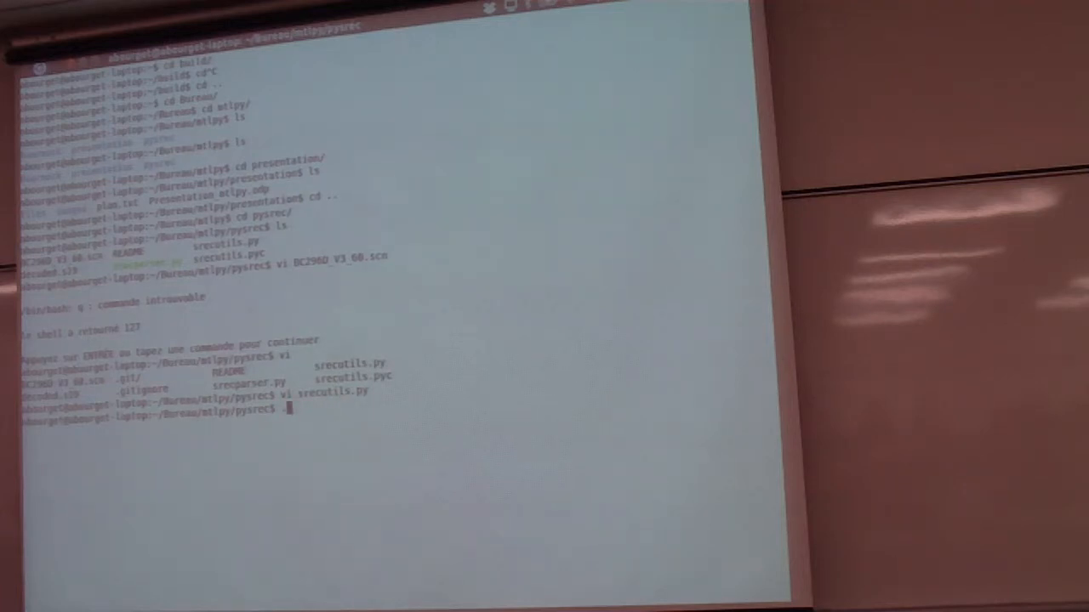
text(./srecparser.py)
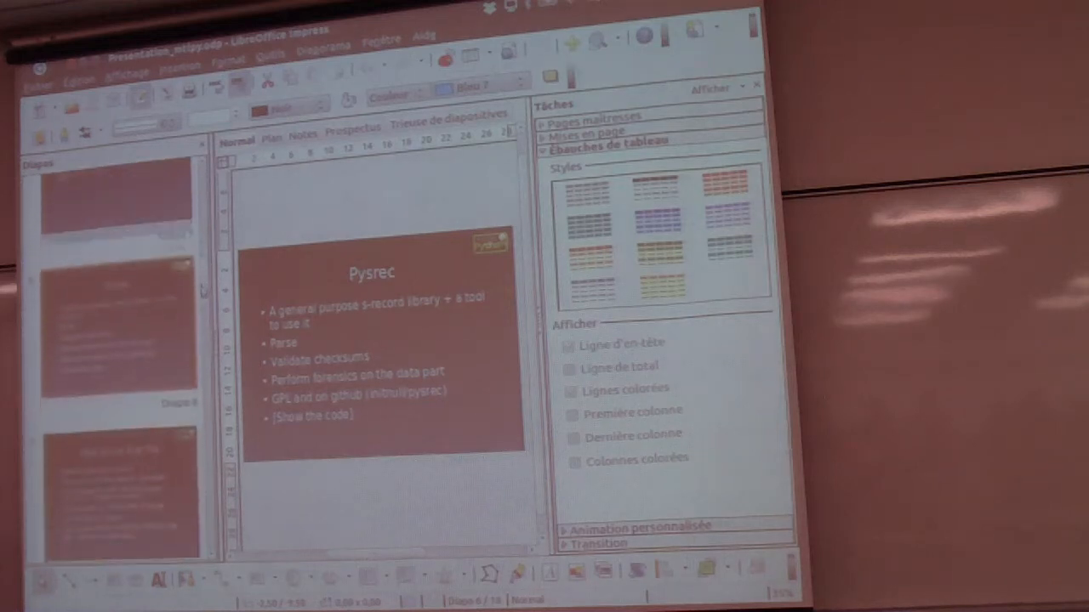
- Scroll through srecparser.py's usage and option list
scroll(down, 3)
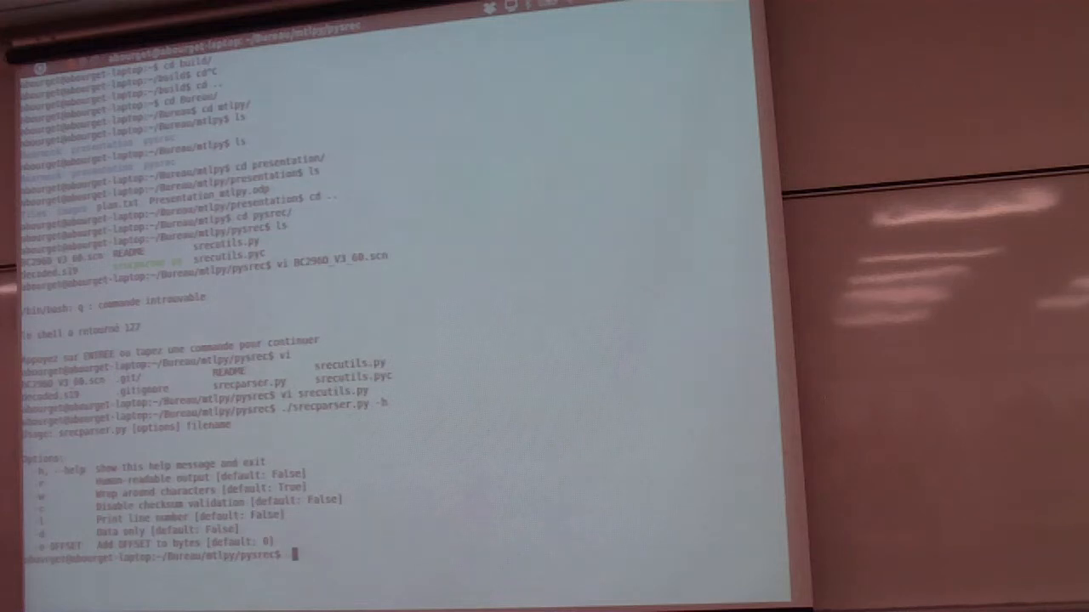
- Begin a ./srecparser.py command with the -l line-number option
text(./src)
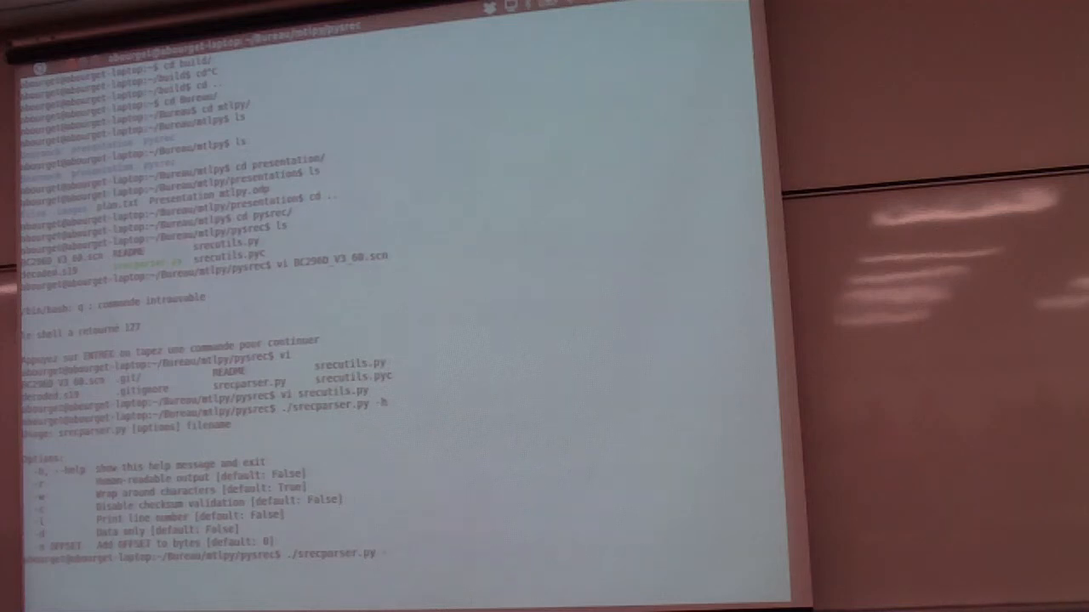
text(-l)
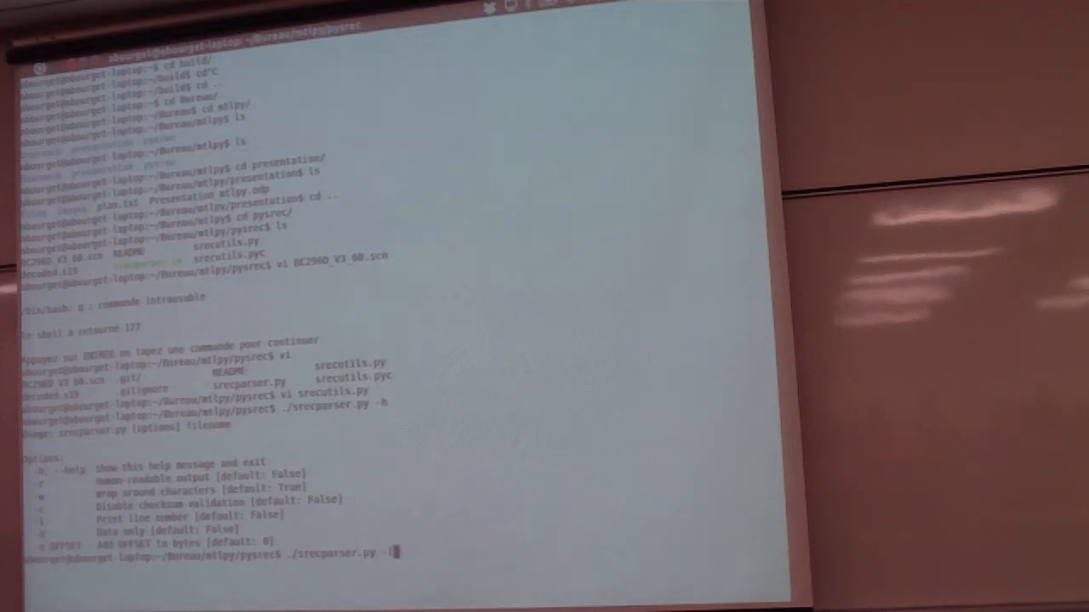
text(l)
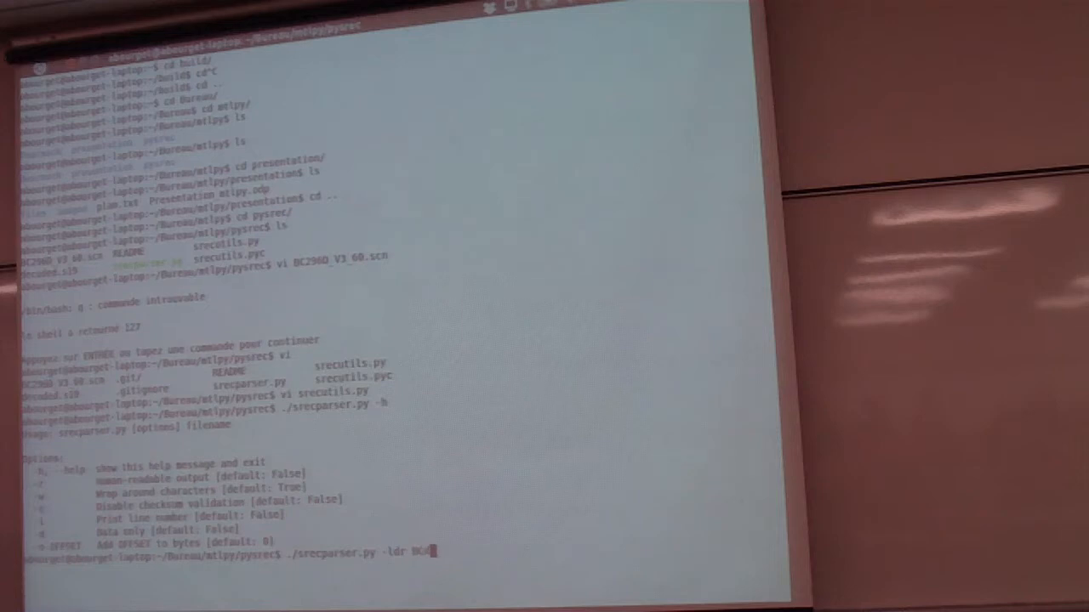
- Give the parser BC2960_V3_60.scn as input and redirect its output to fail
text(BC2960_V3_60.scn)
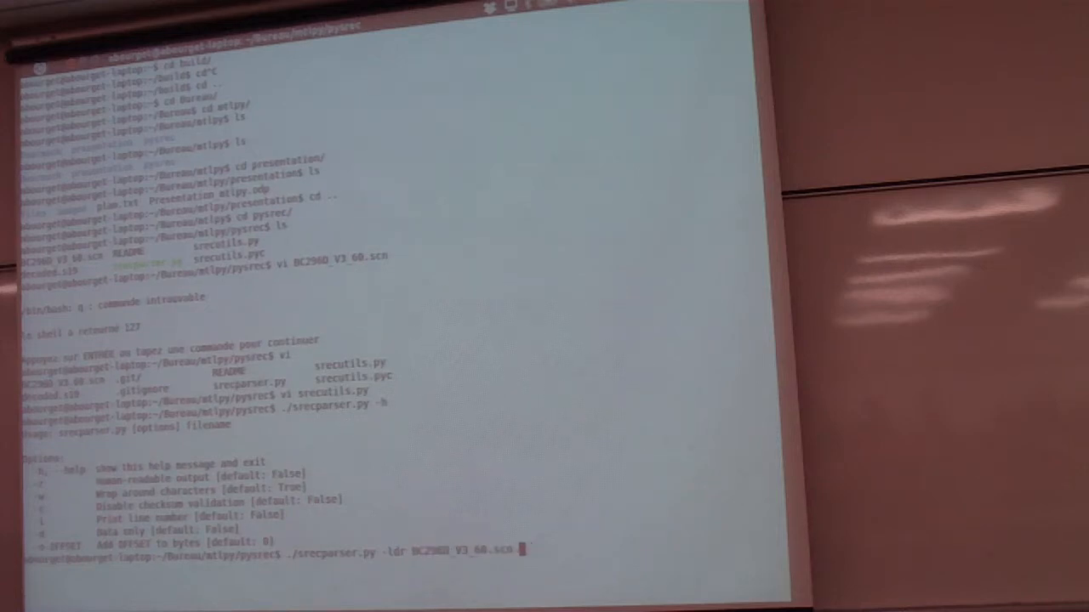
text(> fail)
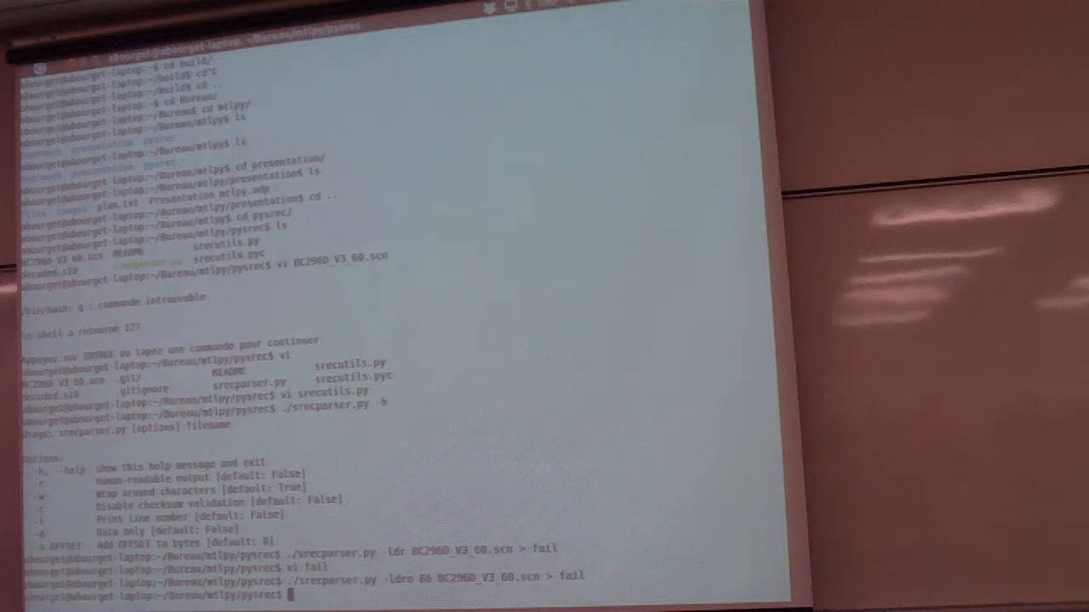
- Open the parser output file fail in vi
scroll(down, 3)
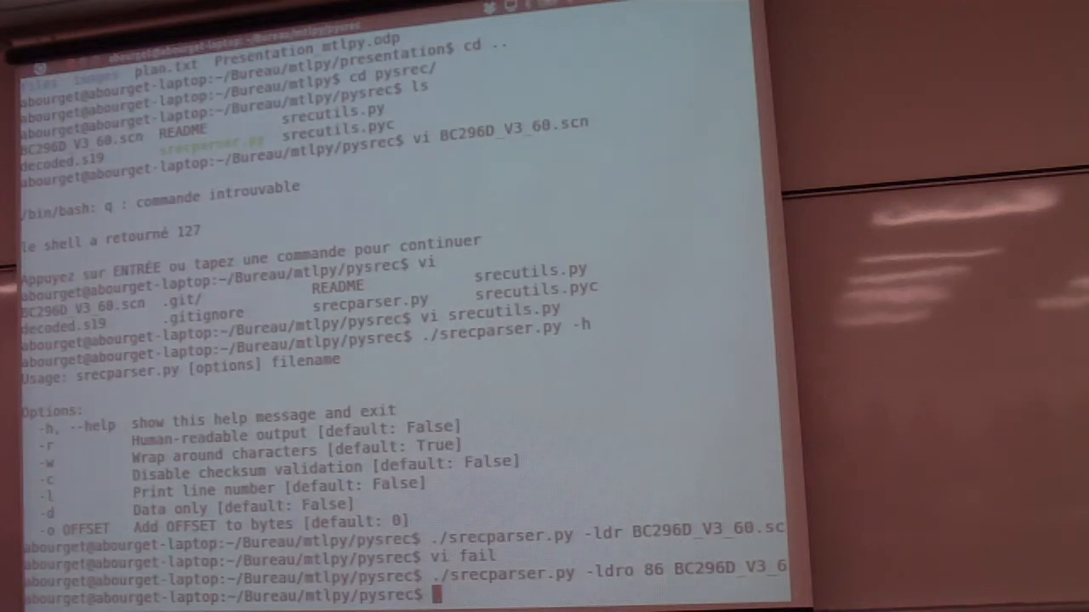
text(vi fail)
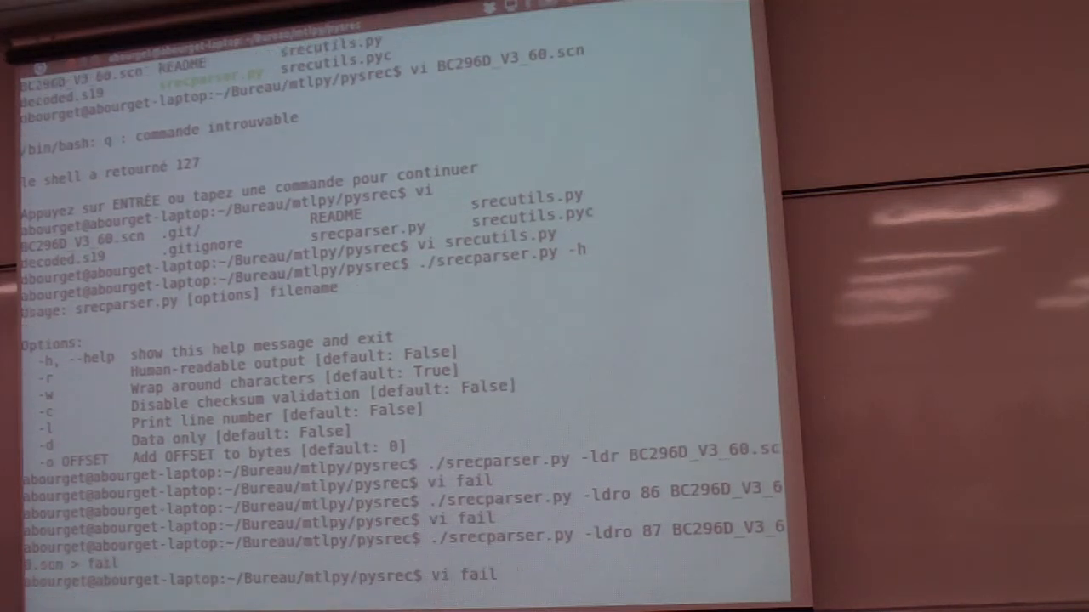
key(Return)
text(cd bc)
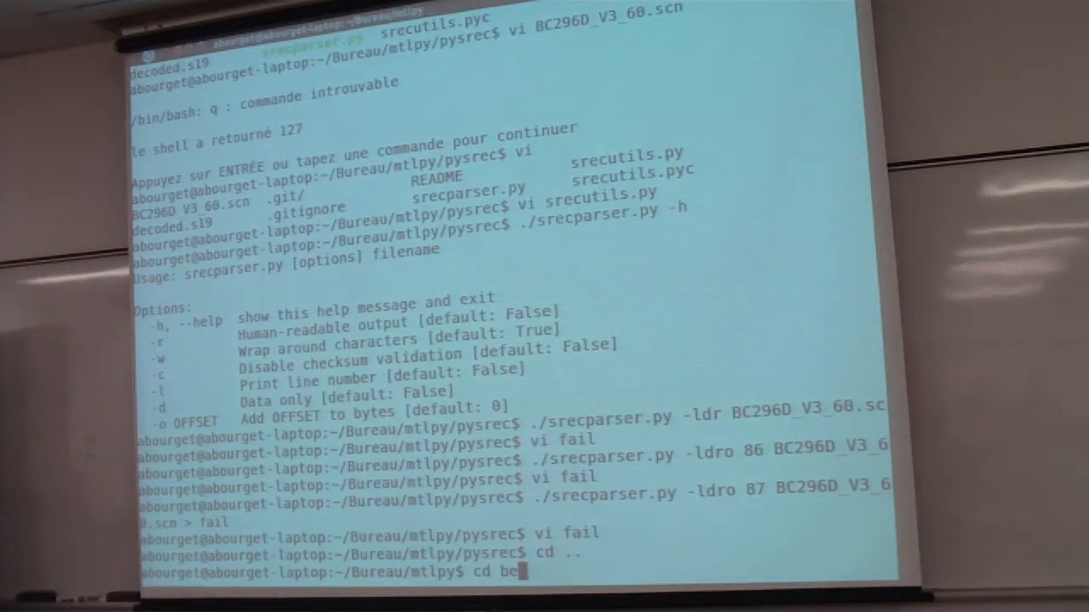
- Scroll through the Bearmock serial emulator script bearmock.py
text(a)
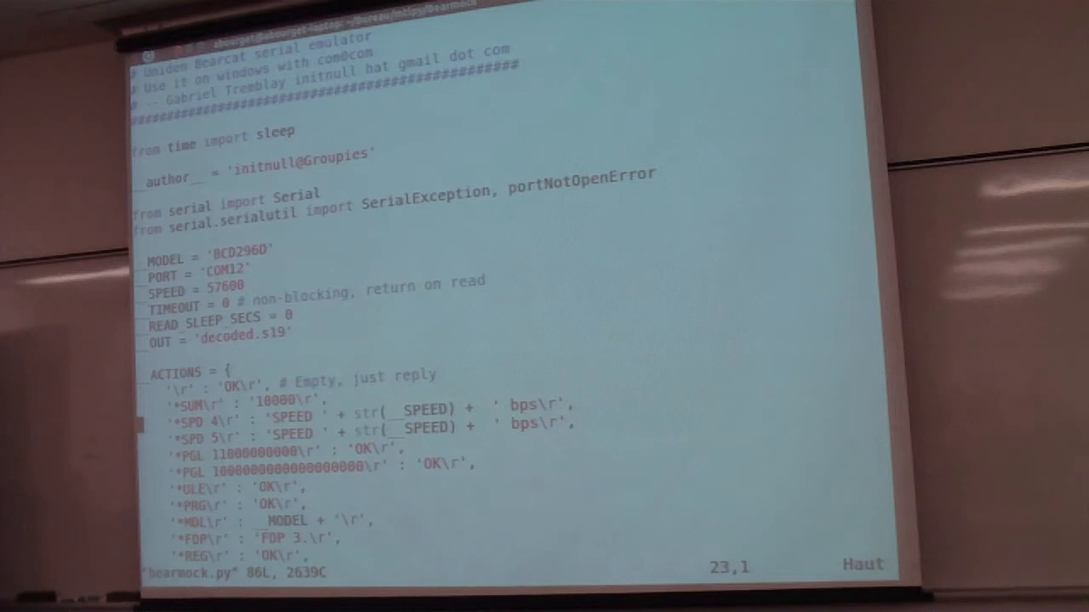
scroll(down, 3)
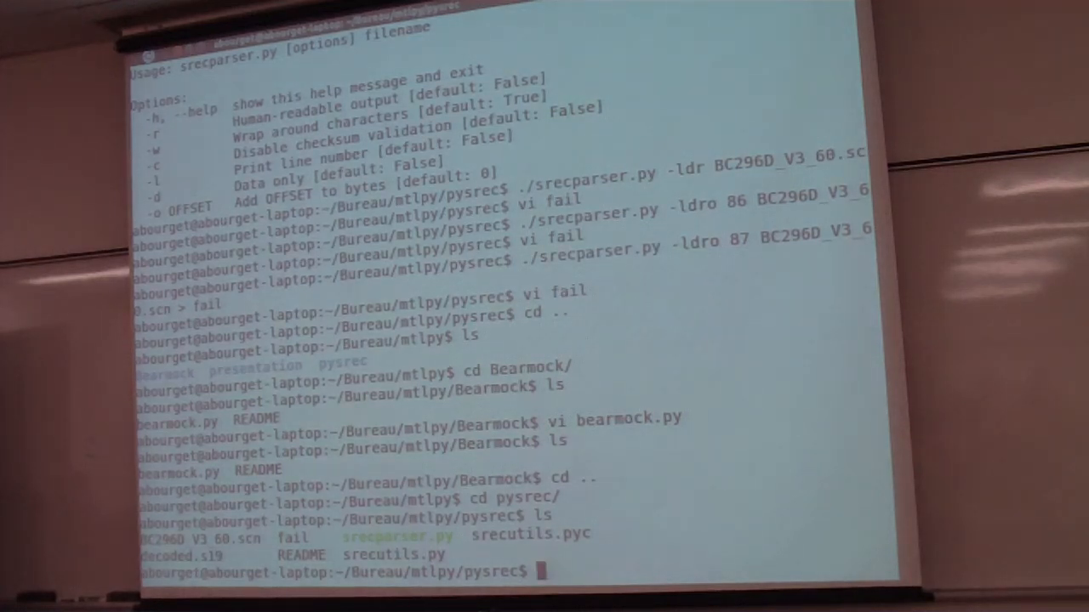
- Open the raw decoded.s19 firmware file in vi
text(v decoded.s19)
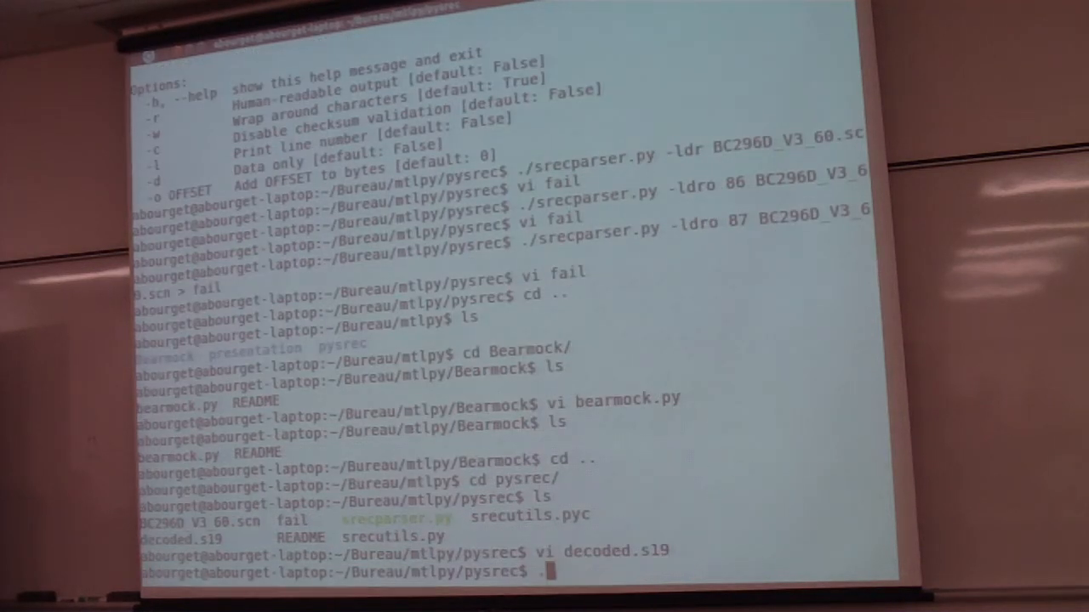
- Run ./srecparser.py -l decoded.s19 to list numbered records up to 8649
text(.")
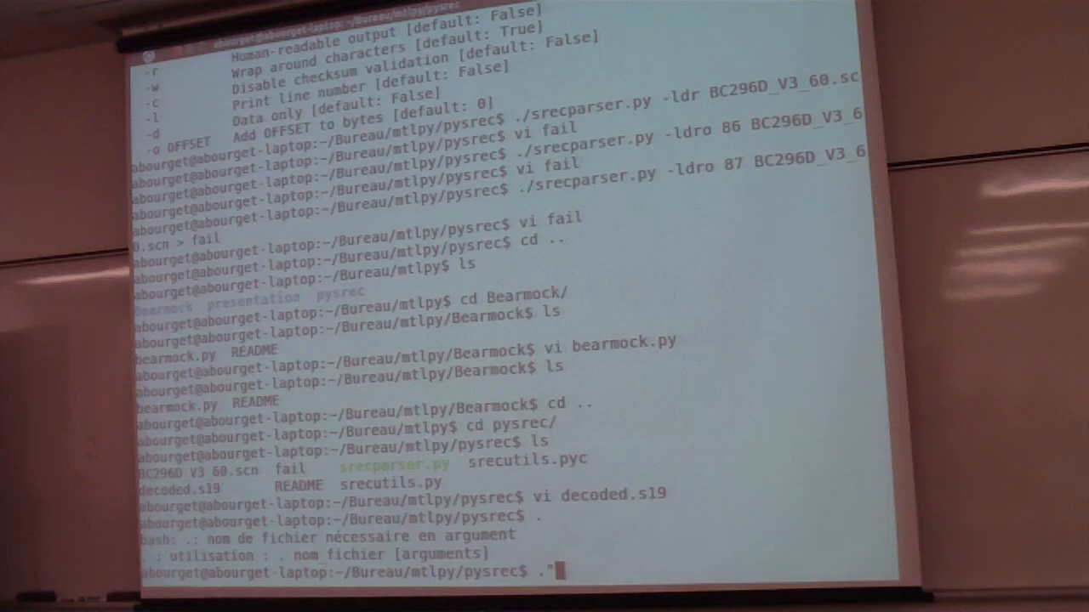
text(/srecparser.py)
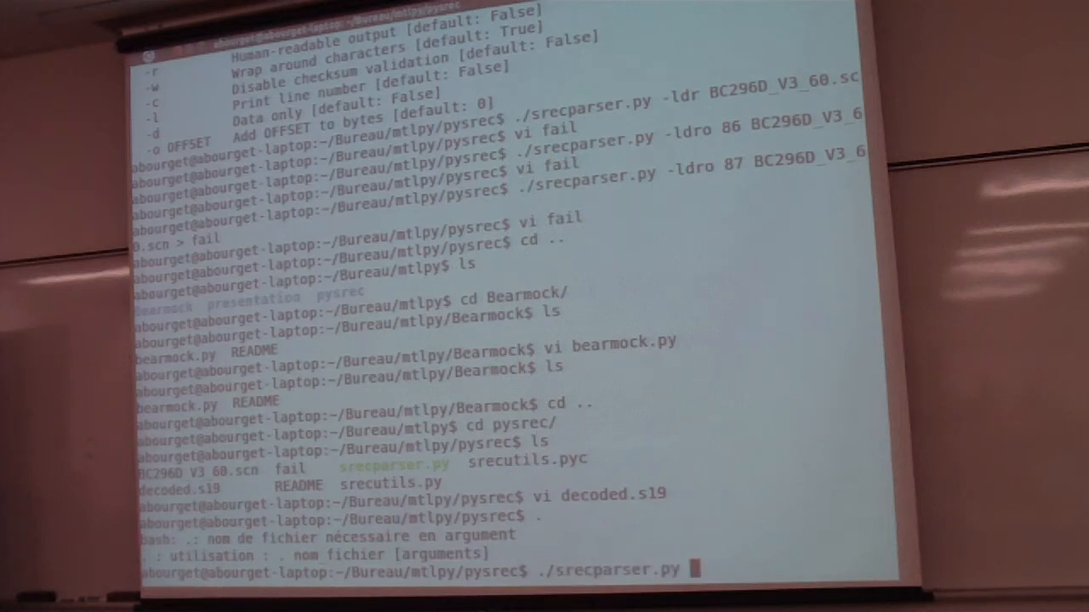
text(-)
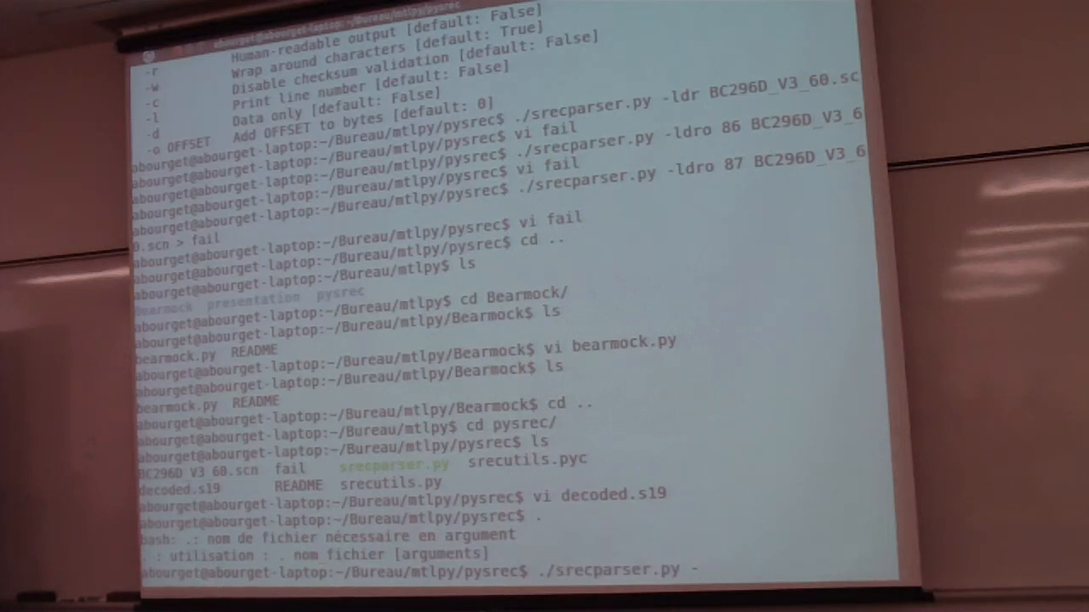
text(l d)
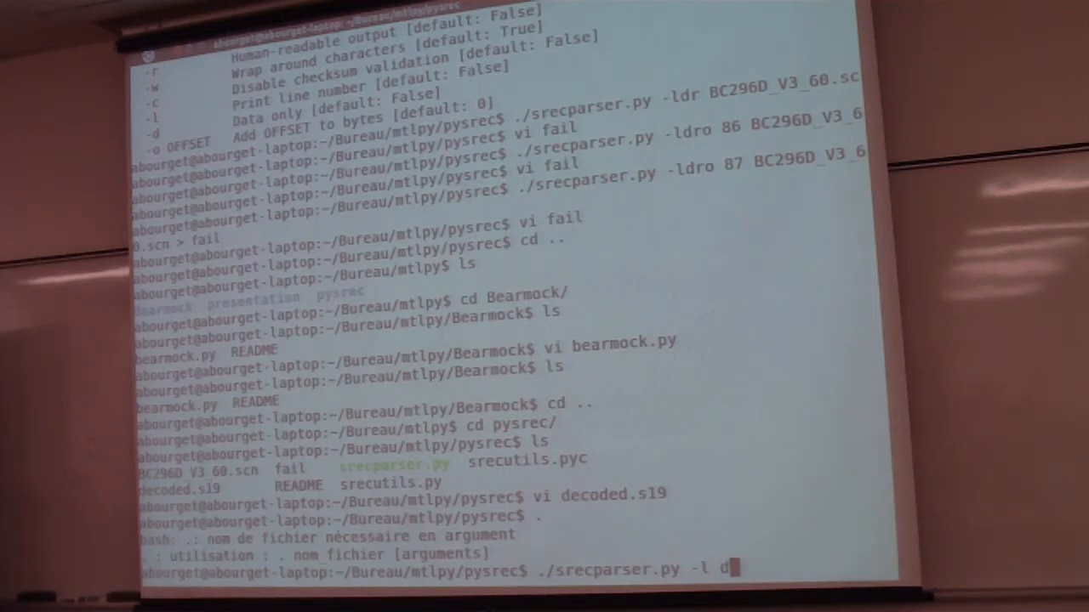
key(Return)
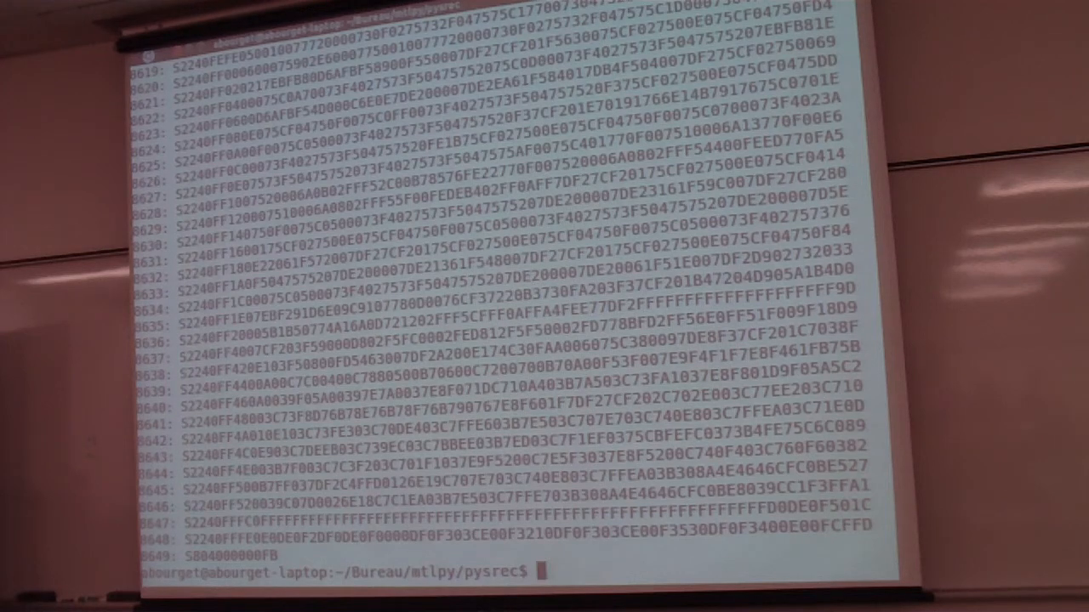
text(./srecparser.py -l decoded.s19 > f)
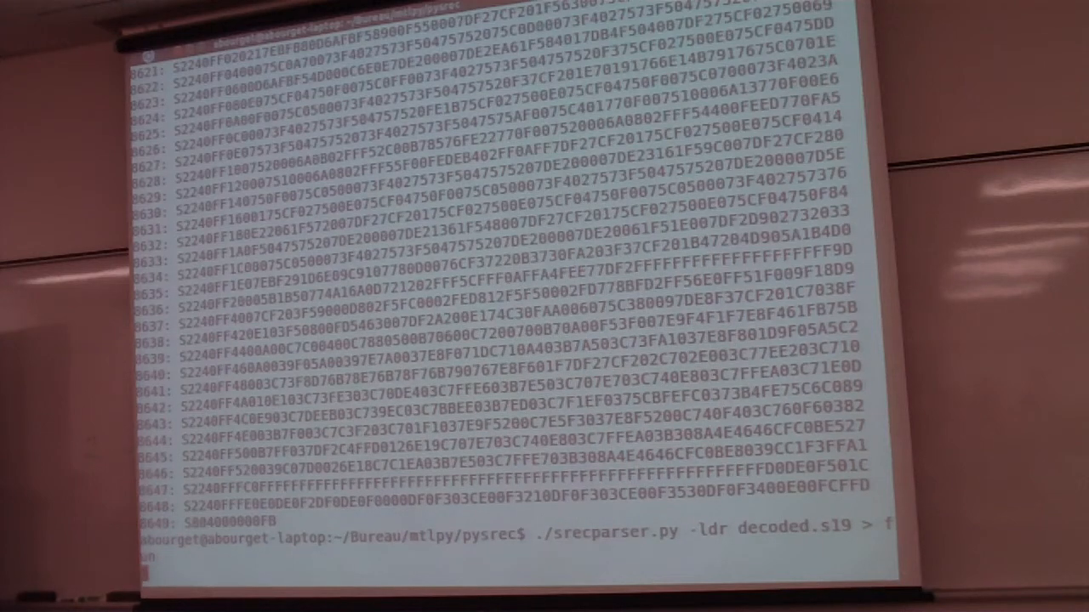
- Open fnu in vi, search, and page down to the readable firmware strings
text(vi fnu)
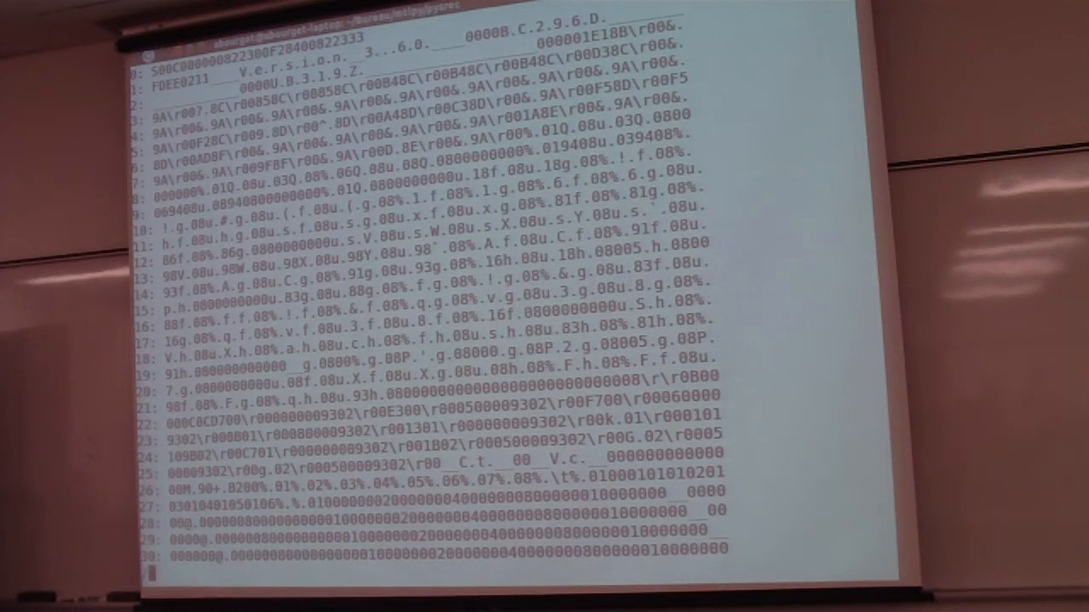
text(/n.i.)
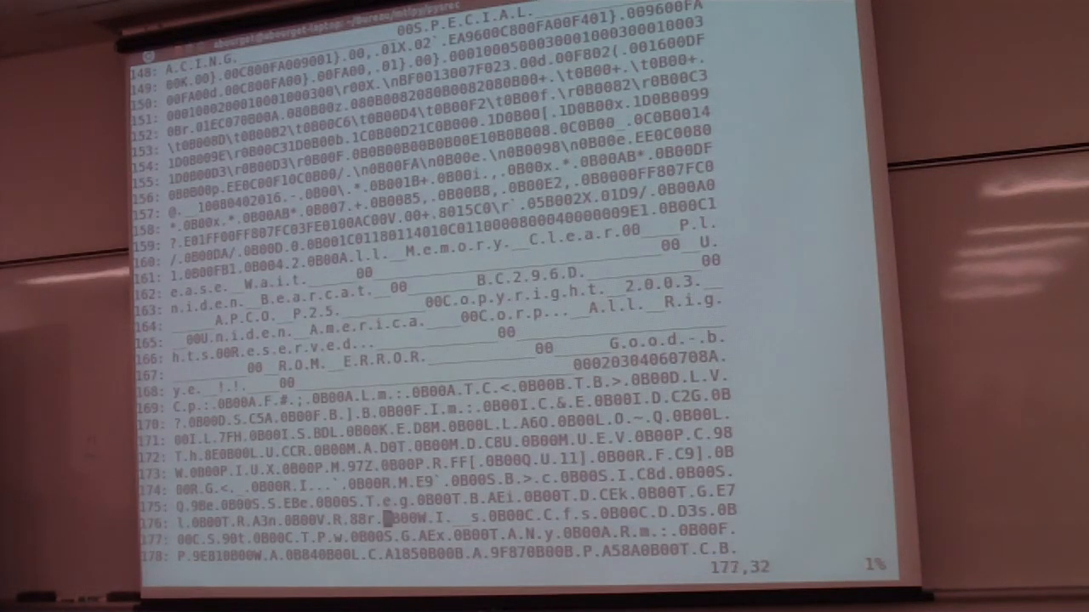
scroll(down, 3)
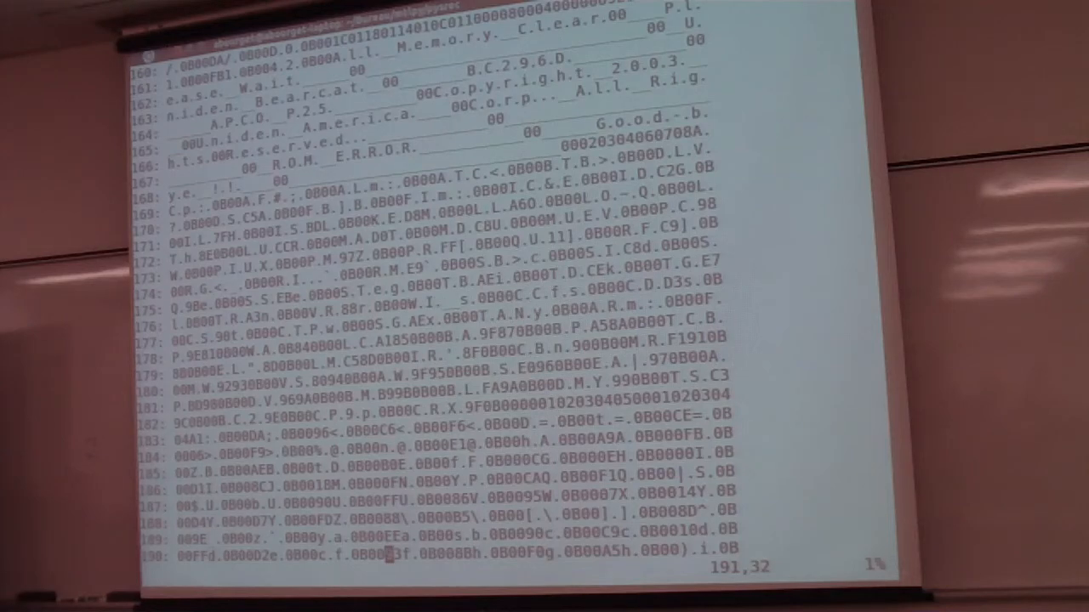
scroll(down, 3)
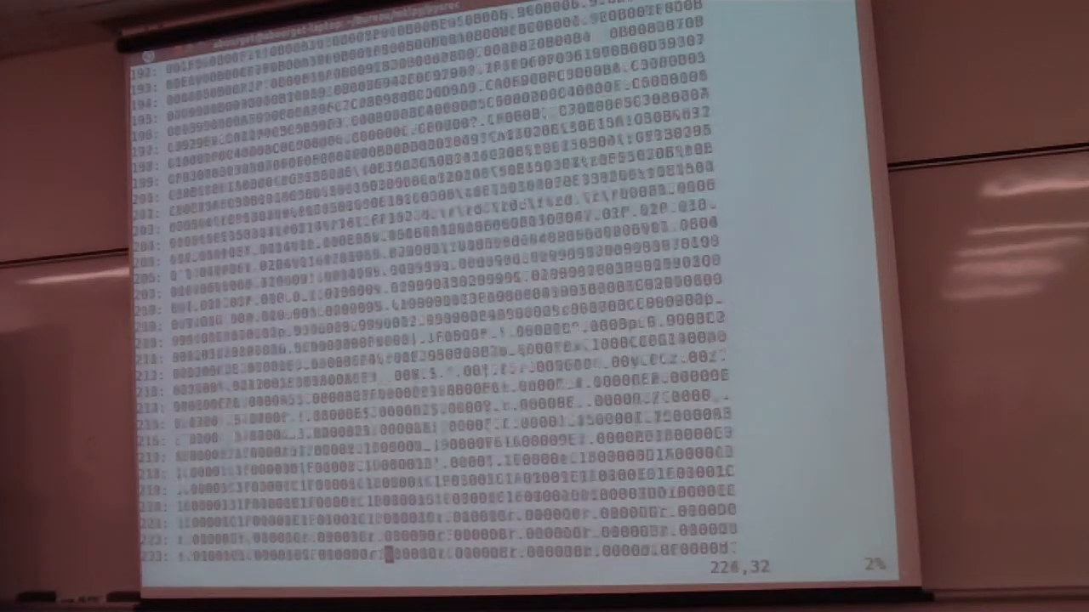
scroll(down, 3)
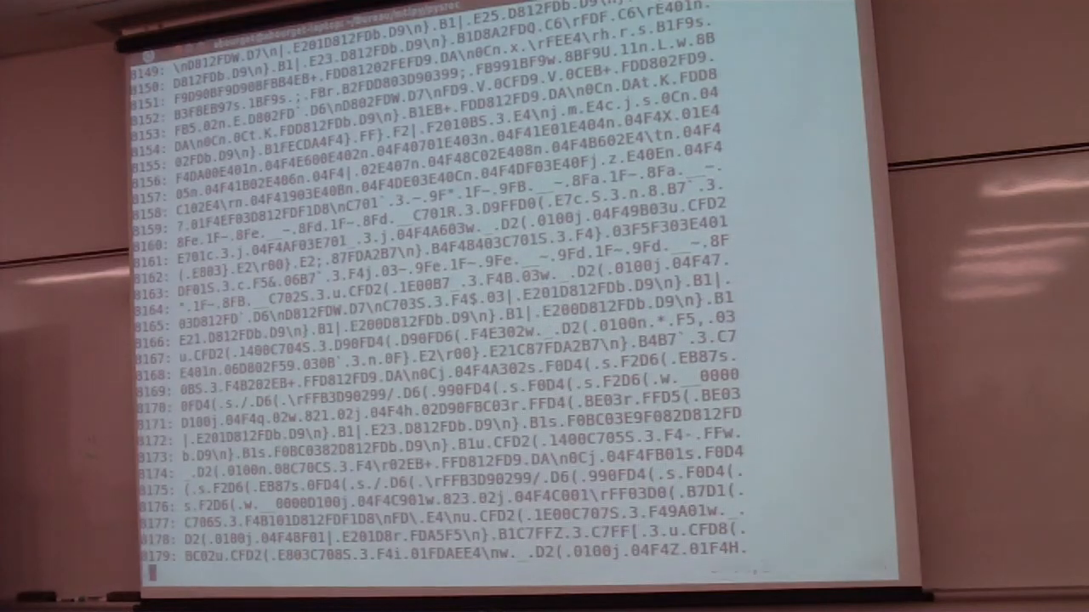
scroll(down, 3)
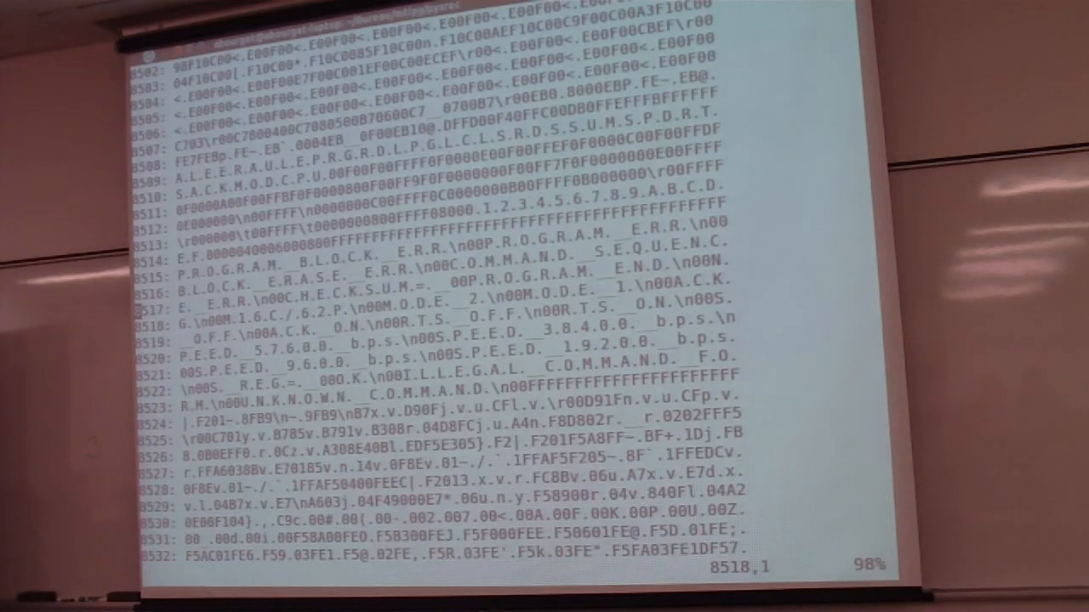